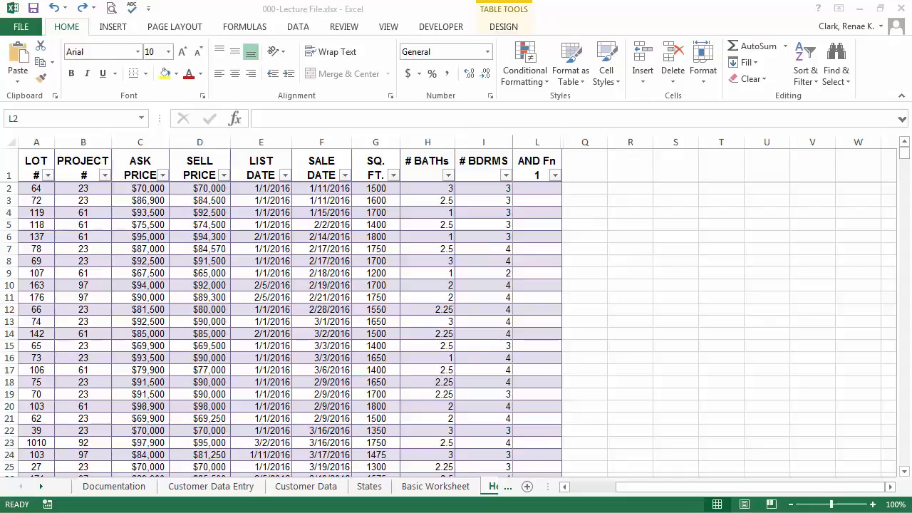
Start =AND( in cell L2 and open its Function Arguments dialog.
{"action": "left_click", "coordinate": [536, 188]}
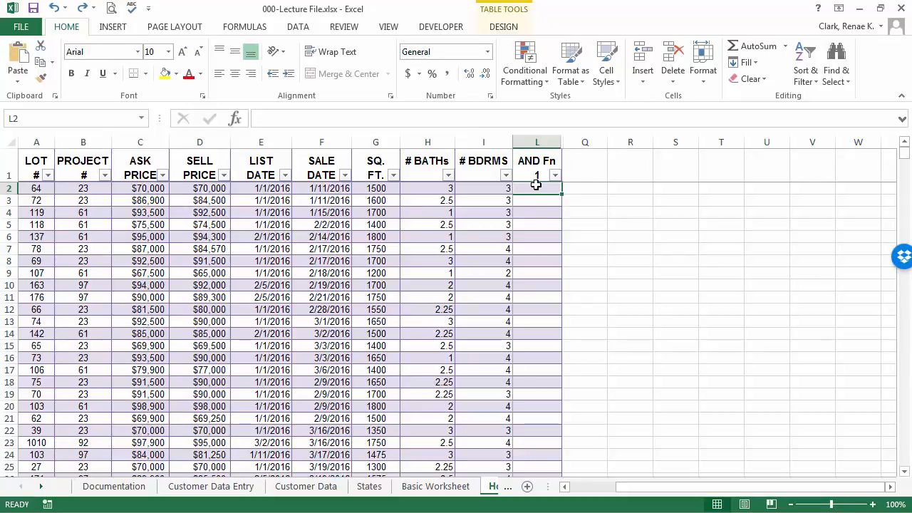
{"action": "type", "text": "="}
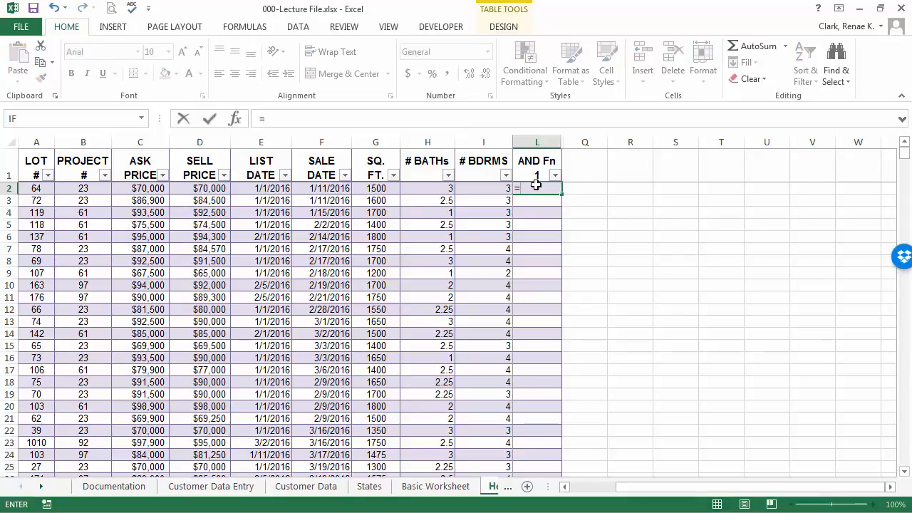
{"action": "type", "text": "=and("}
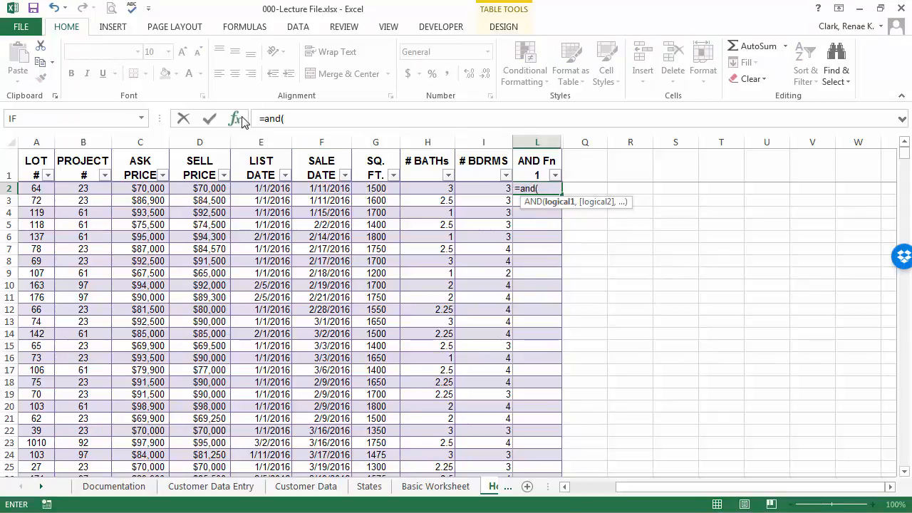
{"action": "mouse_move", "coordinate": [235, 119]}
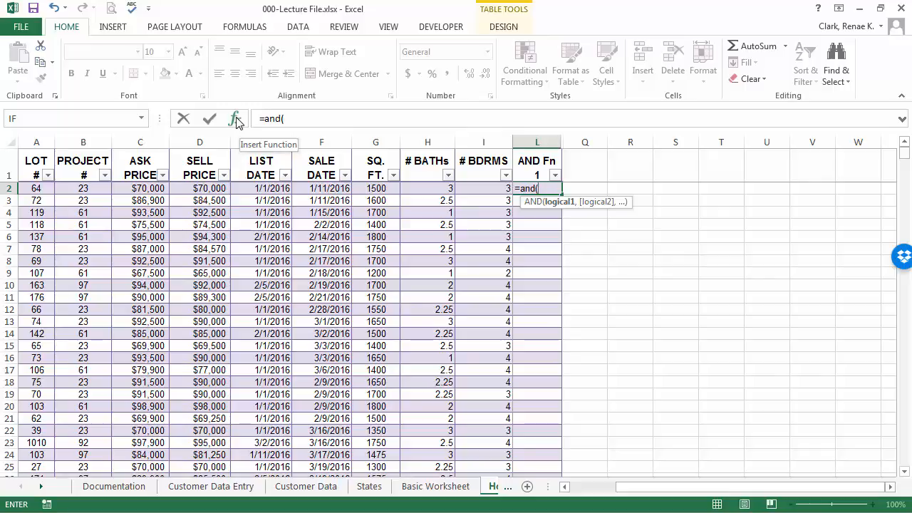
{"action": "left_click", "coordinate": [236, 118]}
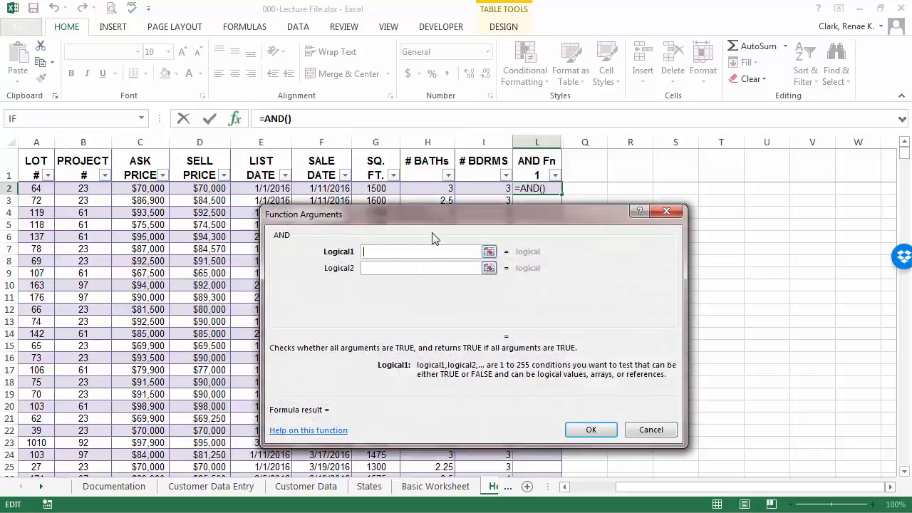
{"action": "mouse_move", "coordinate": [471, 225]}
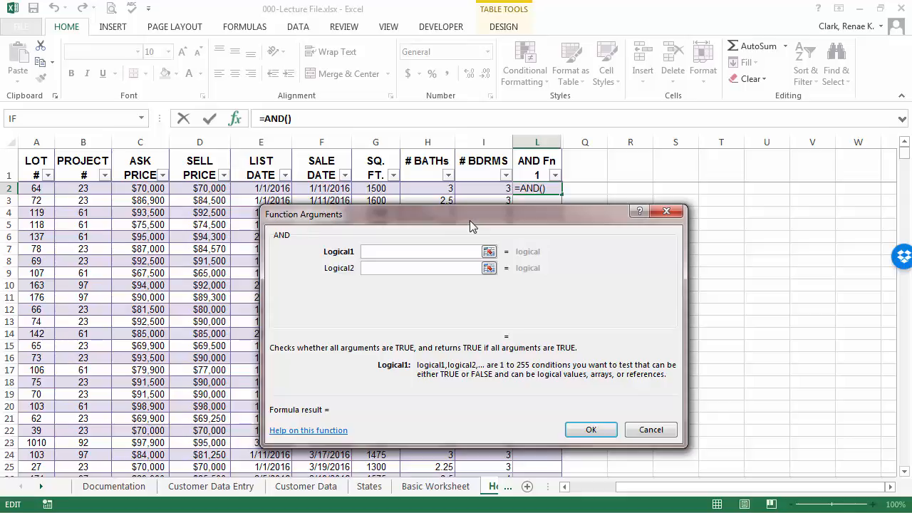
Enter conditions H2>=2 as Logical1 and I2>=3 as Logical2.
{"action": "type", "text": "h"}
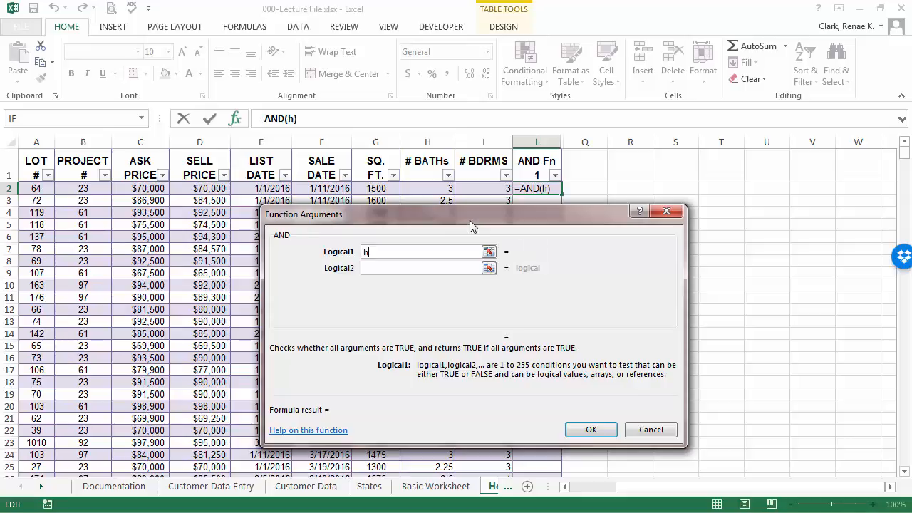
{"action": "type", "text": "2>"}
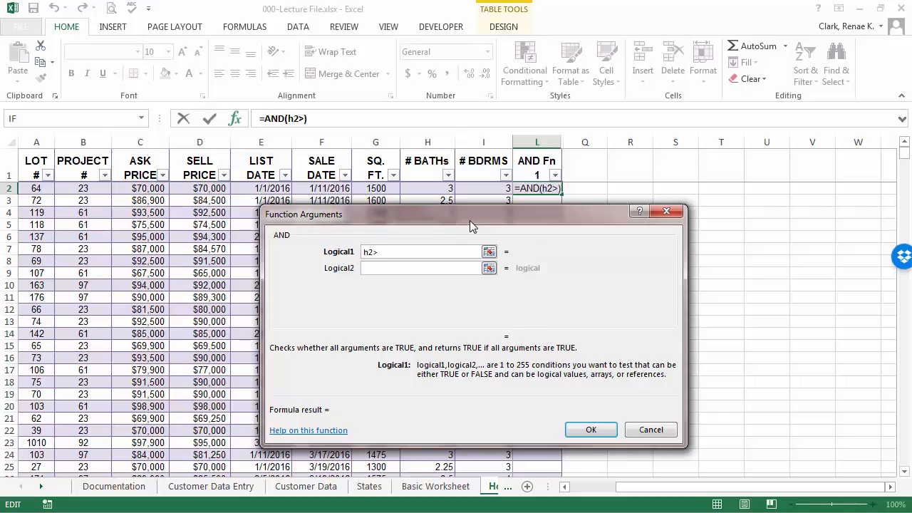
{"action": "type", "text": "=2"}
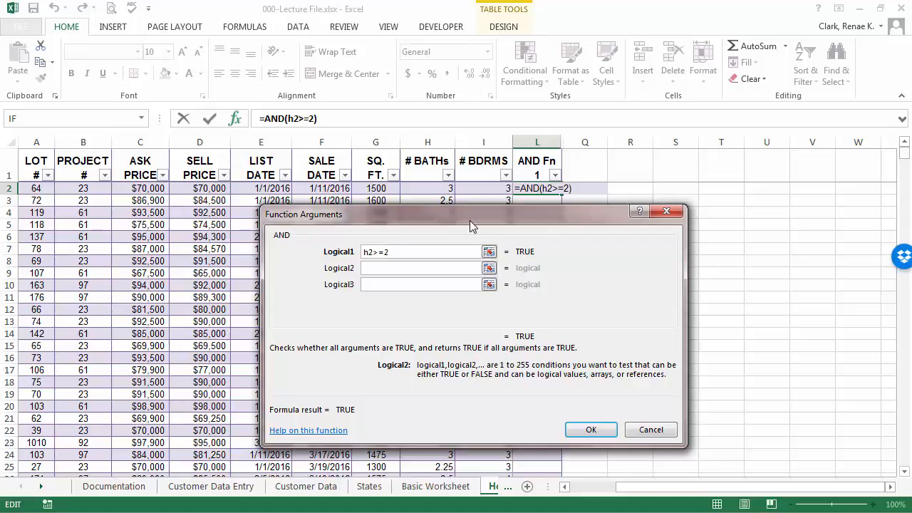
{"action": "type", "text": "I"}
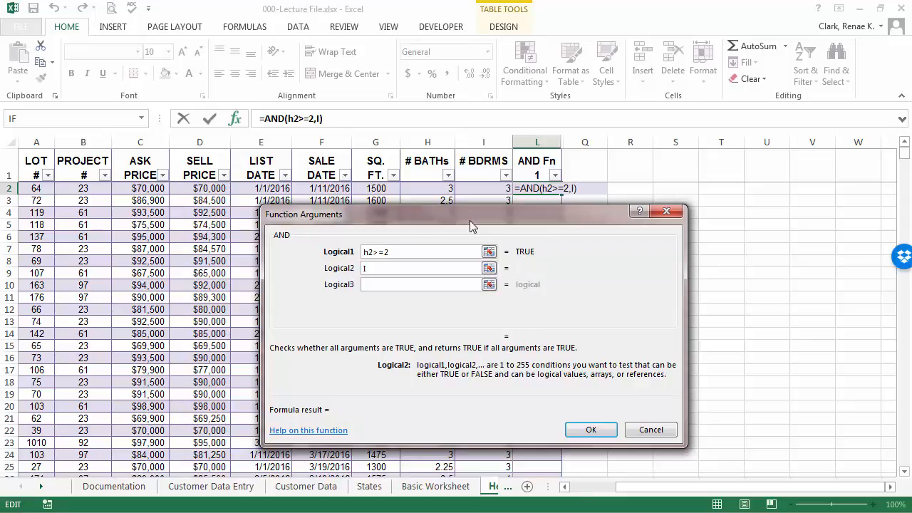
{"action": "type", "text": "2>"}
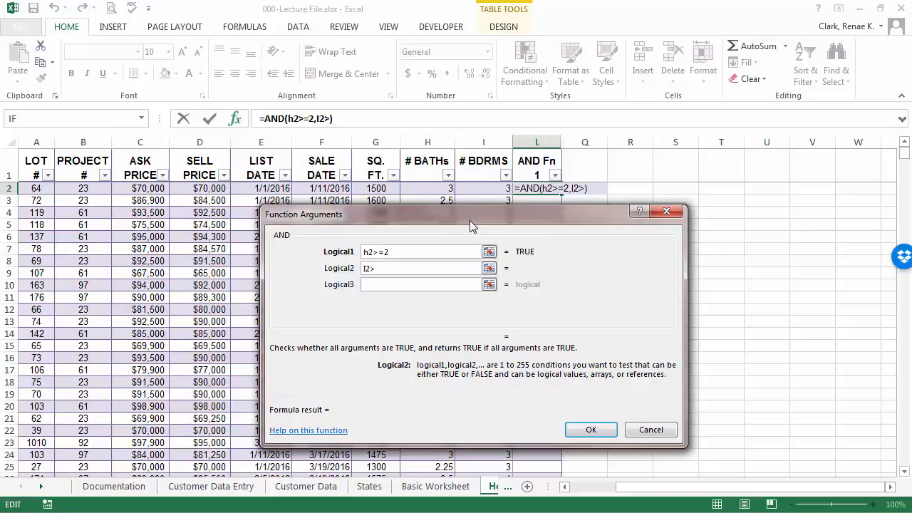
{"action": "type", "text": ">="}
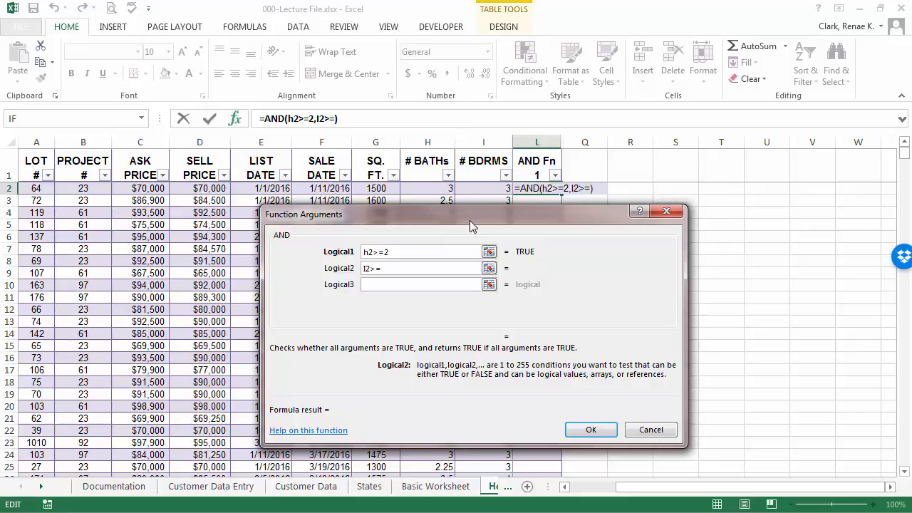
{"action": "type", "text": "3"}
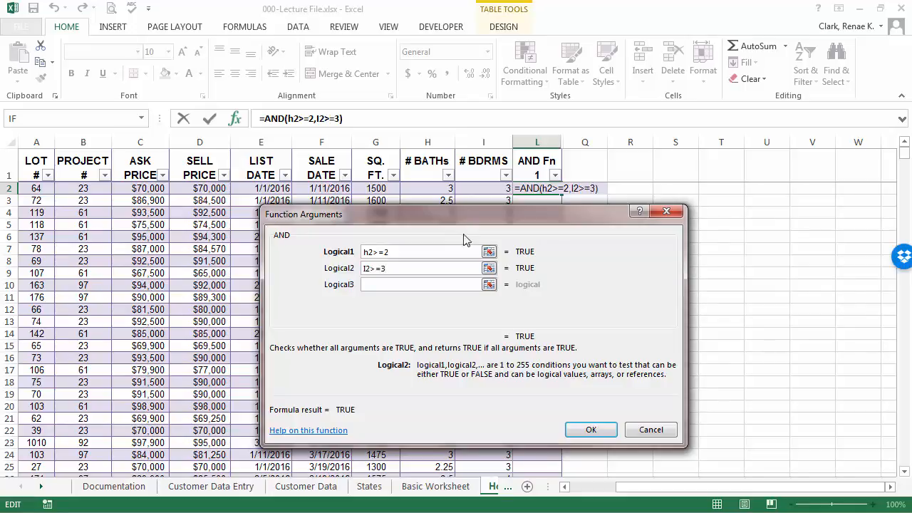
{"action": "mouse_move", "coordinate": [436, 267]}
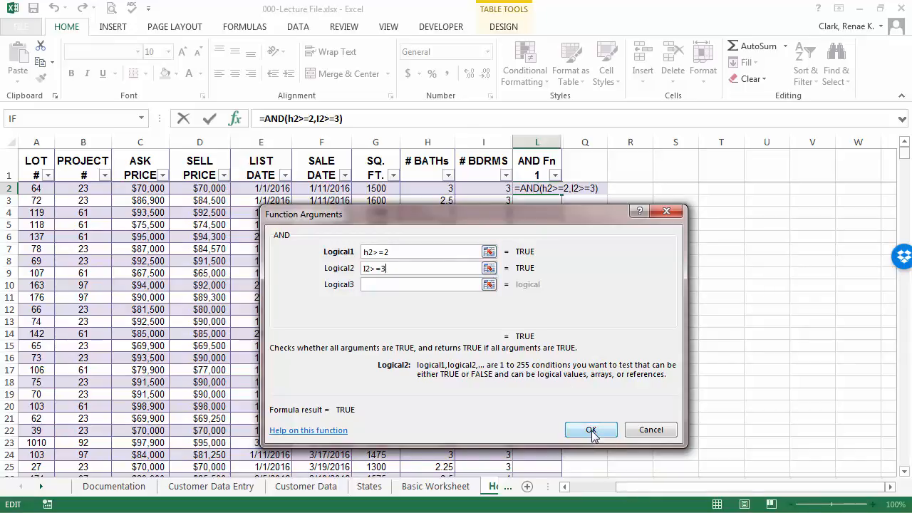
Confirm the AND formula so column L fills with TRUE/FALSE.
{"action": "left_click", "coordinate": [591, 430]}
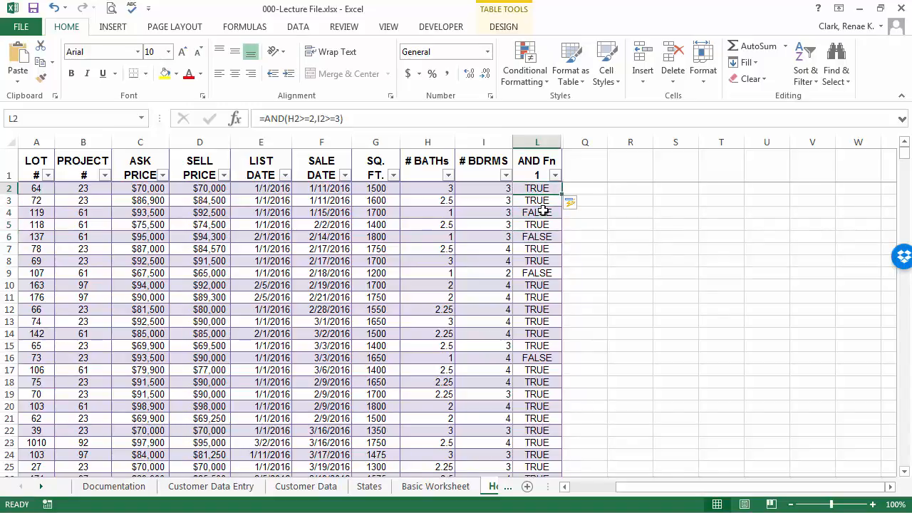
{"action": "mouse_move", "coordinate": [697, 249]}
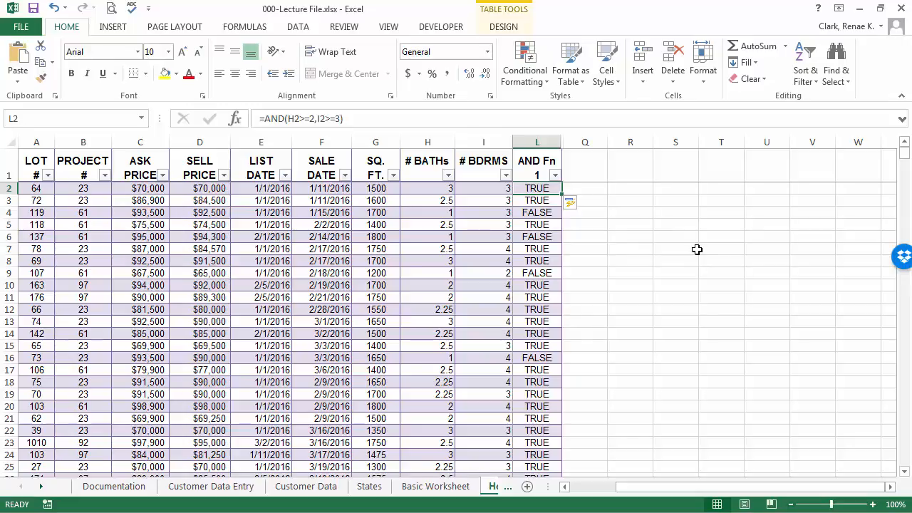
{"action": "mouse_move", "coordinate": [547, 213]}
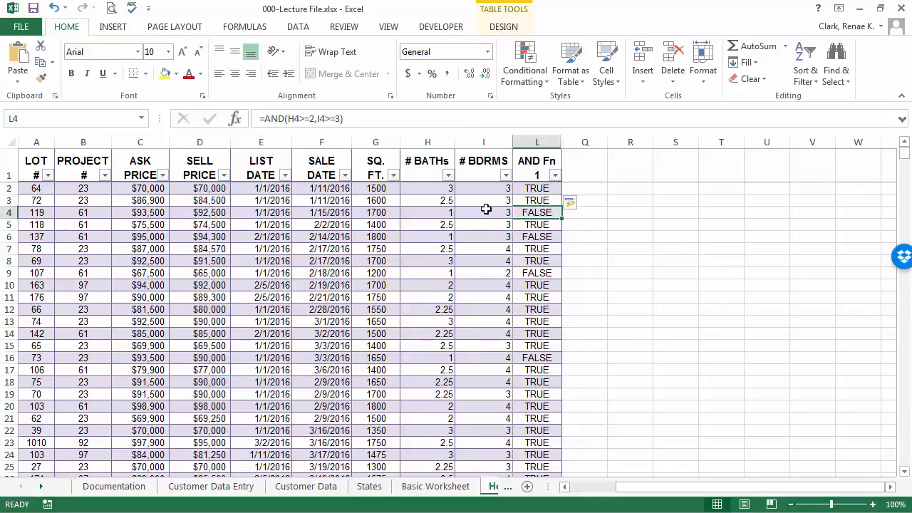
{"action": "mouse_move", "coordinate": [428, 219]}
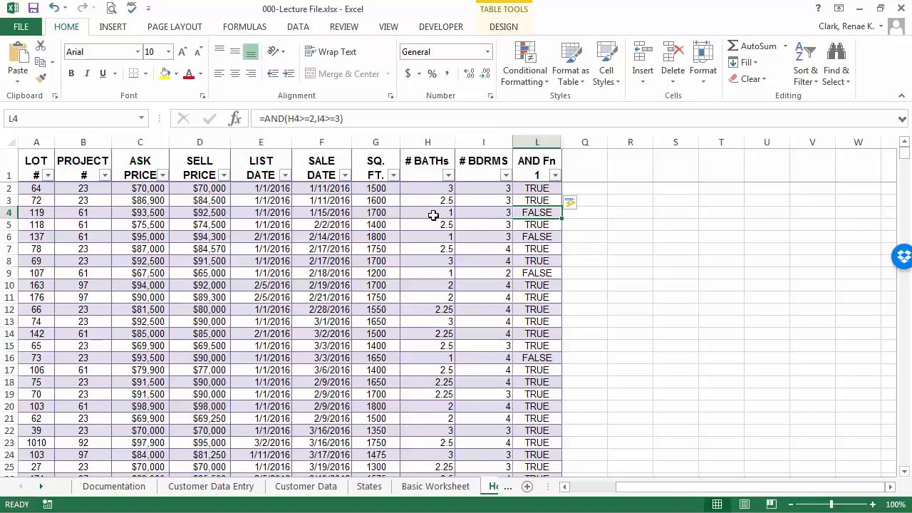
{"action": "mouse_move", "coordinate": [411, 240]}
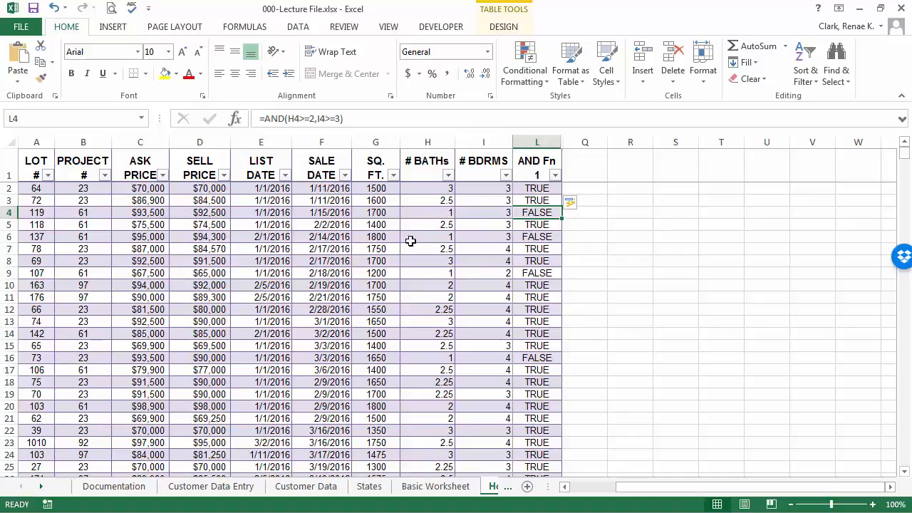
{"action": "mouse_move", "coordinate": [413, 244]}
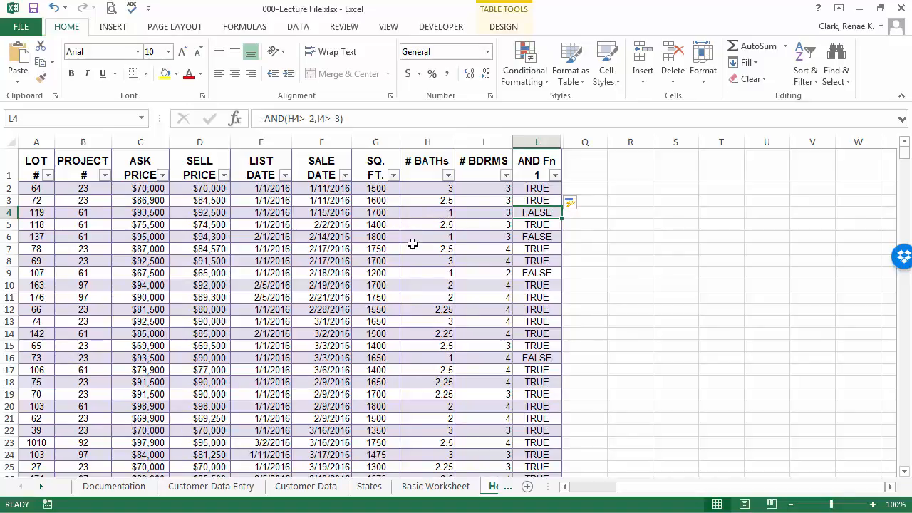